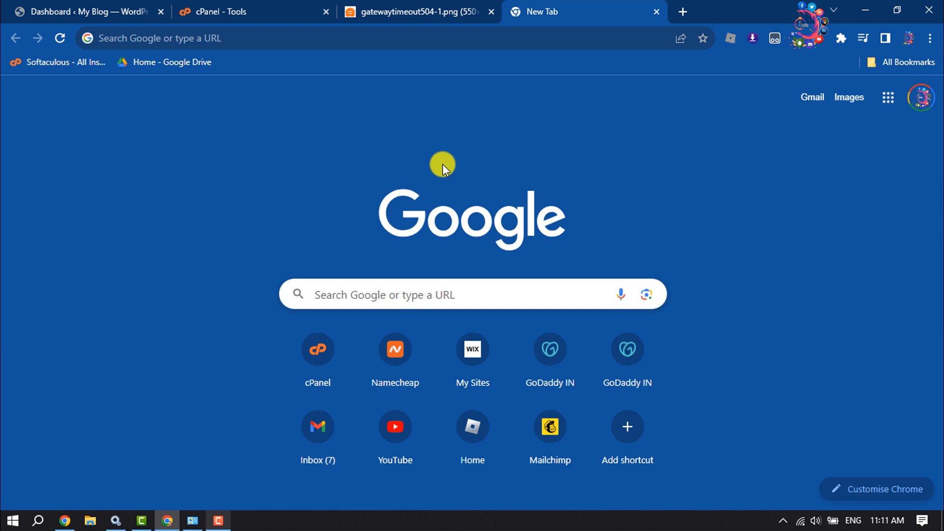
Step: Reach Chrome Settings from the three-dot main menu
click(929, 38)
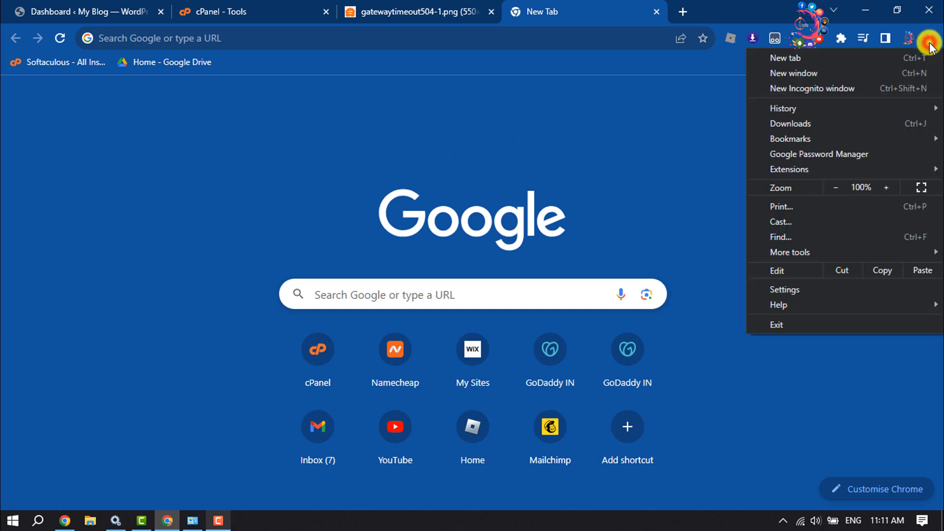
mouse_move(784, 289)
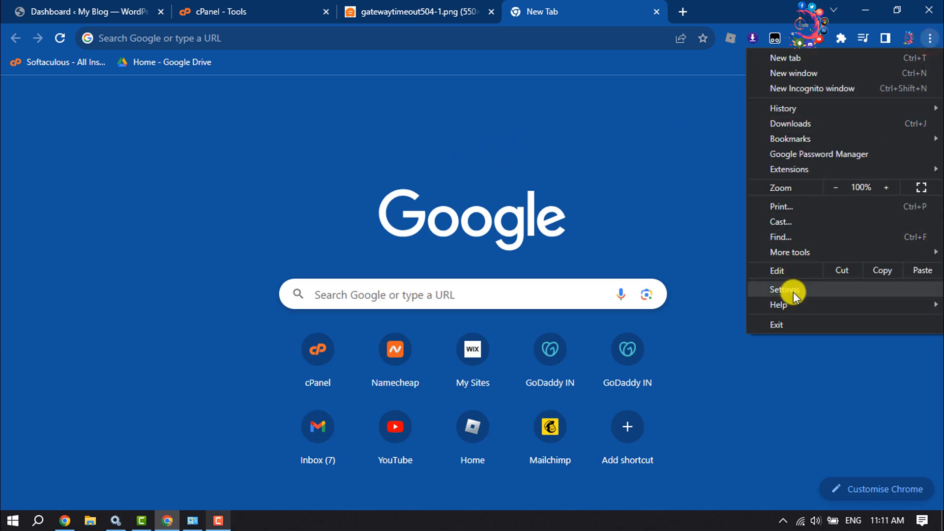
click(782, 290)
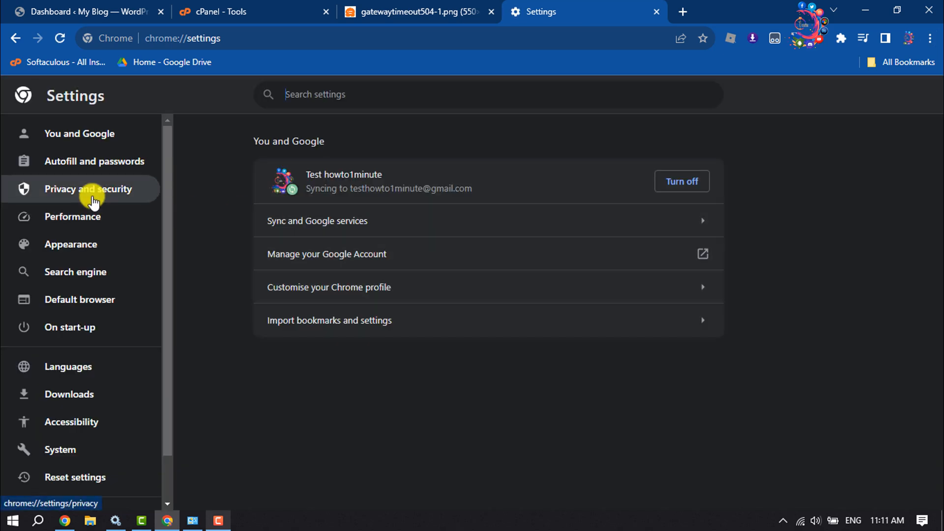
Step: Navigate Privacy and security > Site settings > Third-party cookies
click(88, 189)
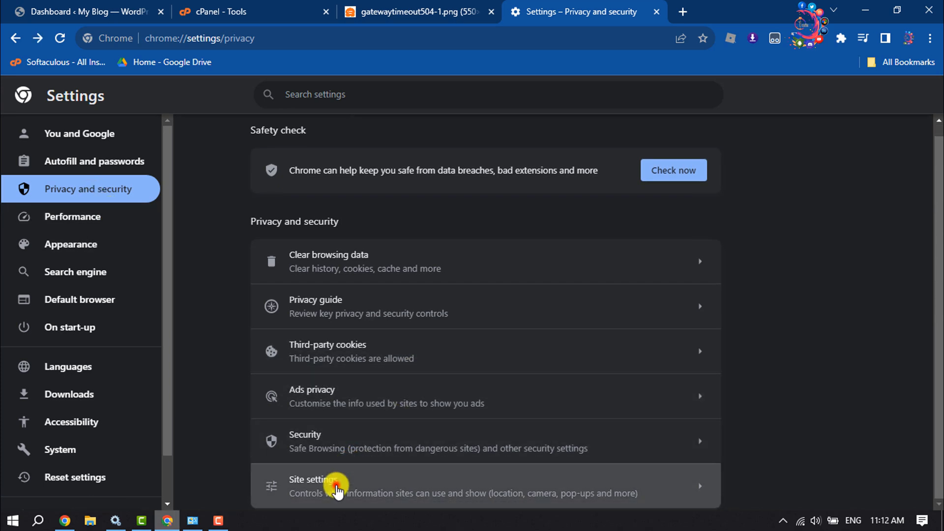
click(337, 485)
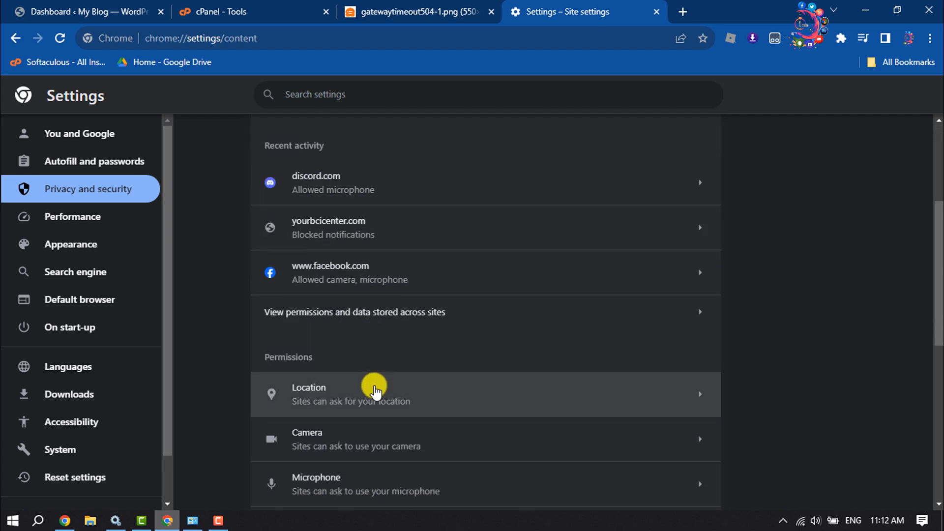
scroll(down, 3)
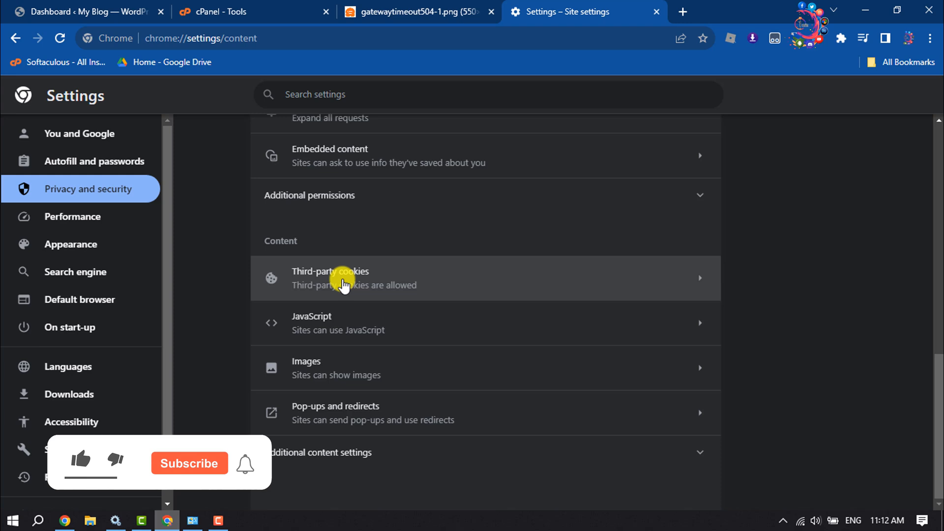
click(331, 277)
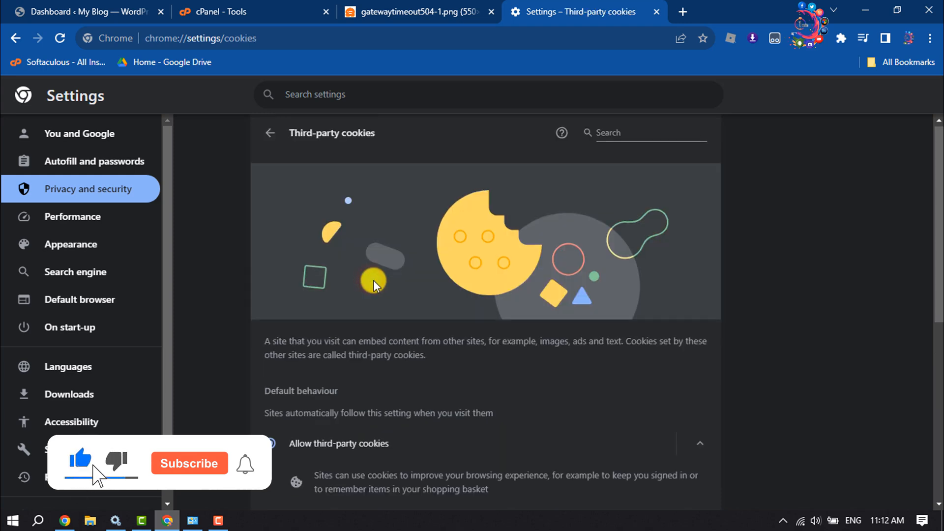
Step: Reach the All sites list (858 MB stored) and request Delete all data
scroll(down, 3)
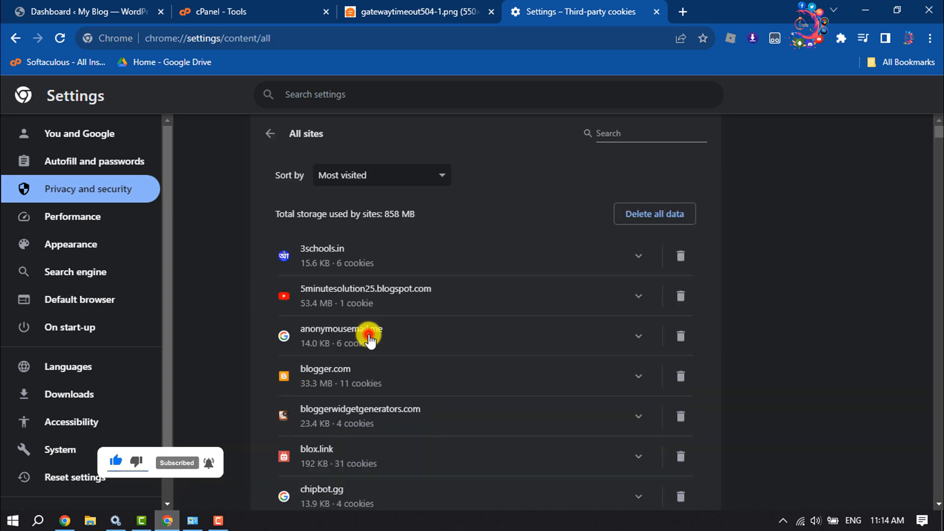
scroll(down, 3)
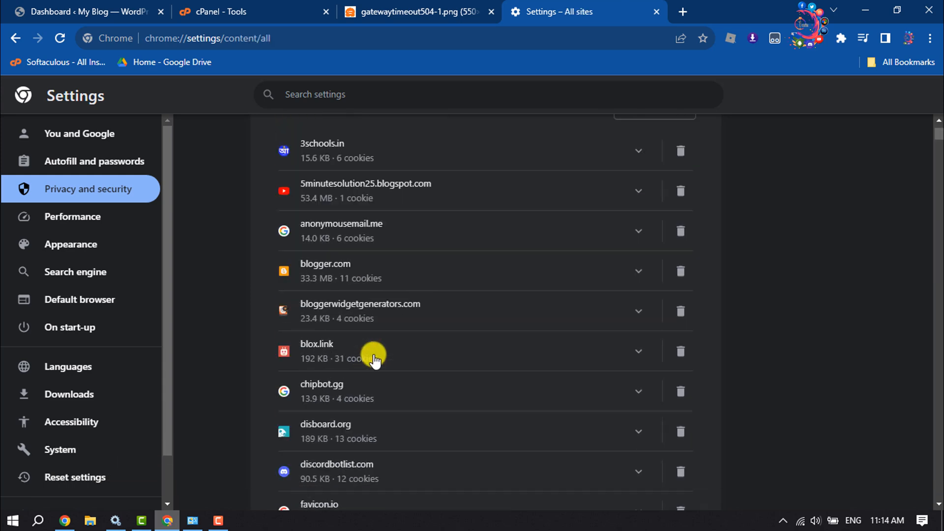
scroll(down, 3)
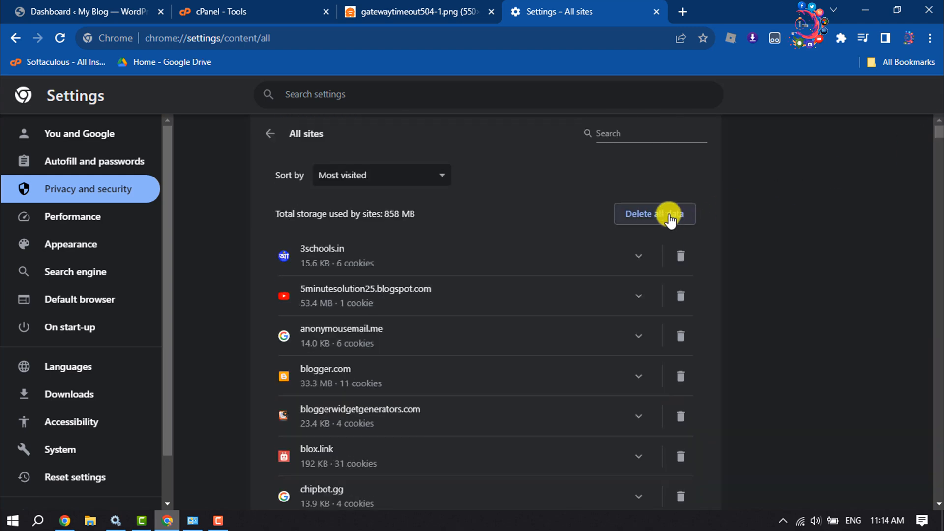
click(655, 213)
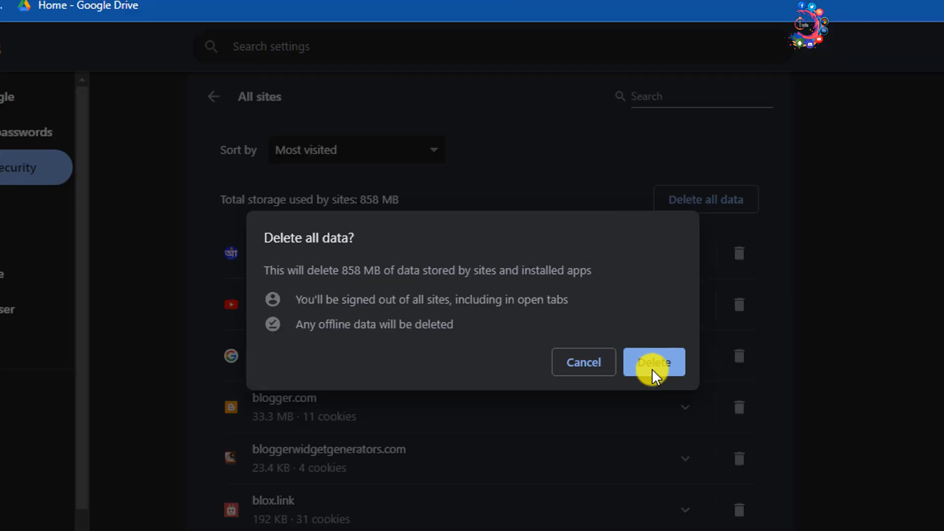
Step: Confirm the Delete all data? dialog, wiping all 858 MB of site data
click(654, 362)
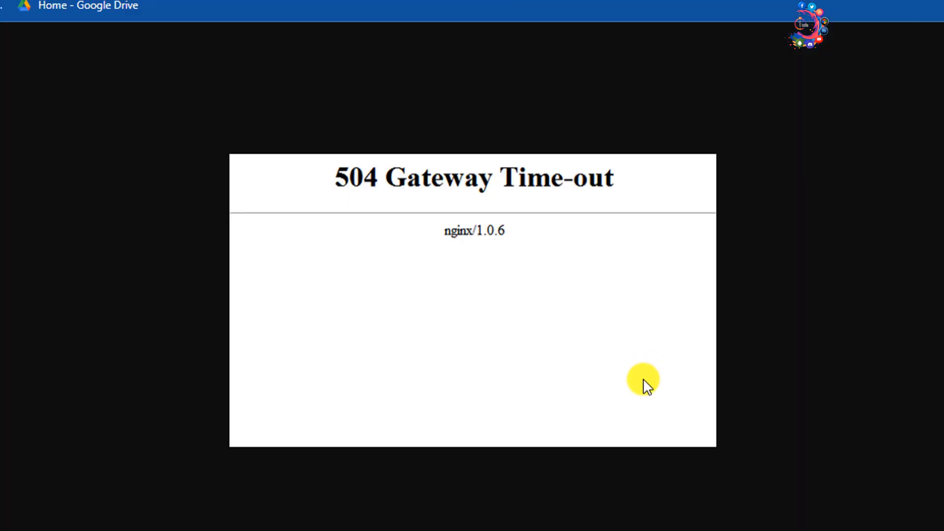
mouse_move(563, 397)
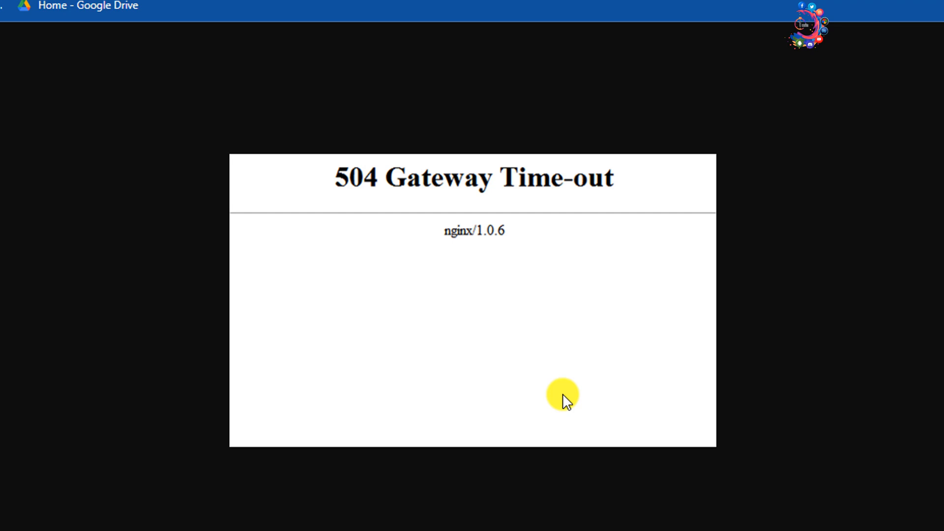